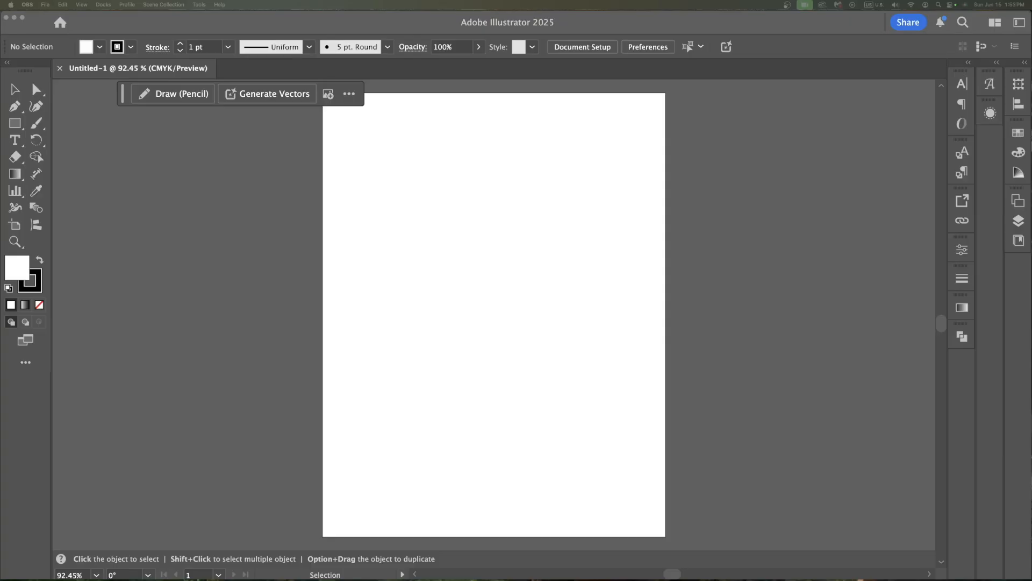
{"action": "mouse_move", "coordinate": [506, 281]}
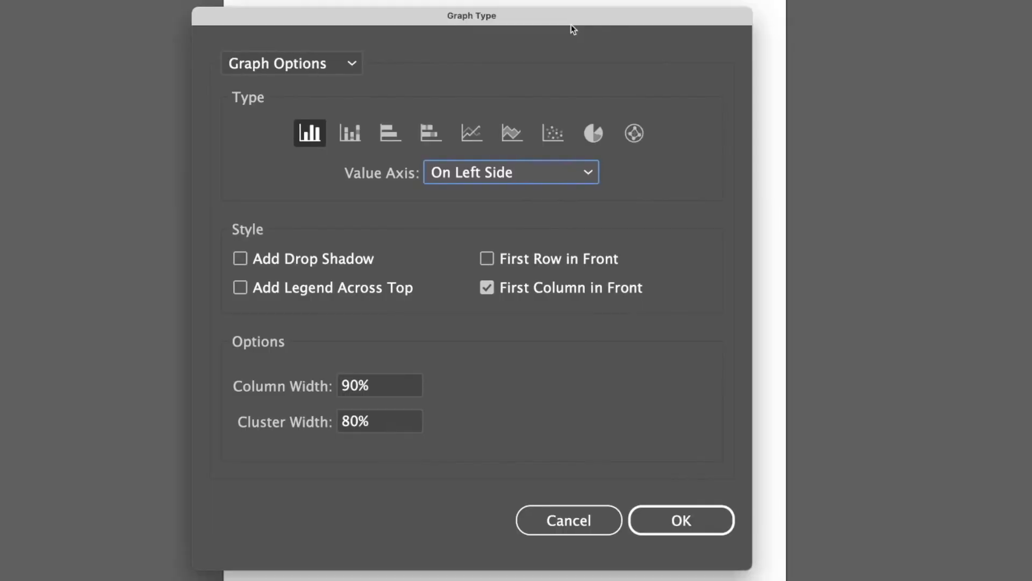
{"action": "mouse_move", "coordinate": [243, 117]}
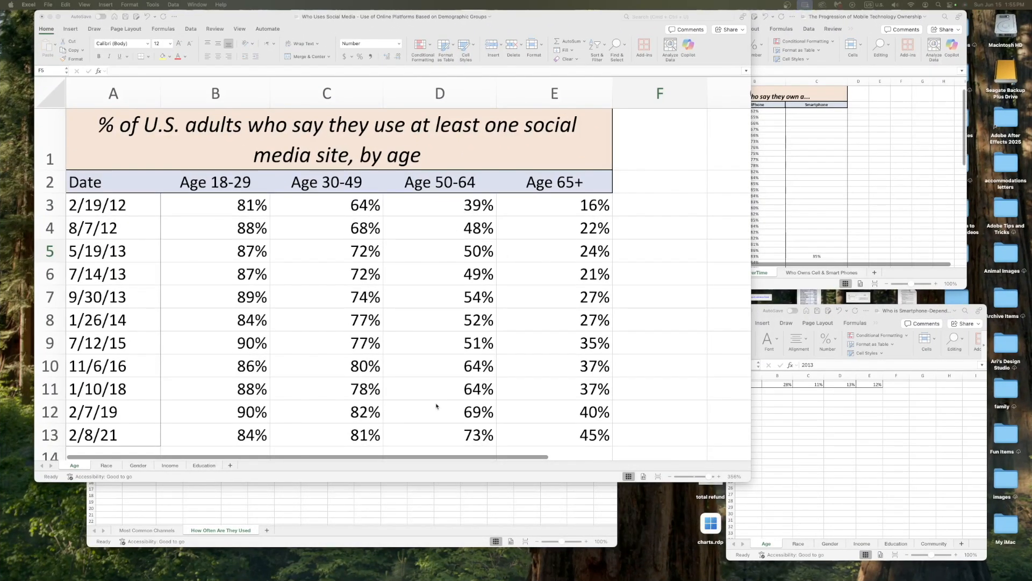
{"action": "mouse_move", "coordinate": [289, 222]}
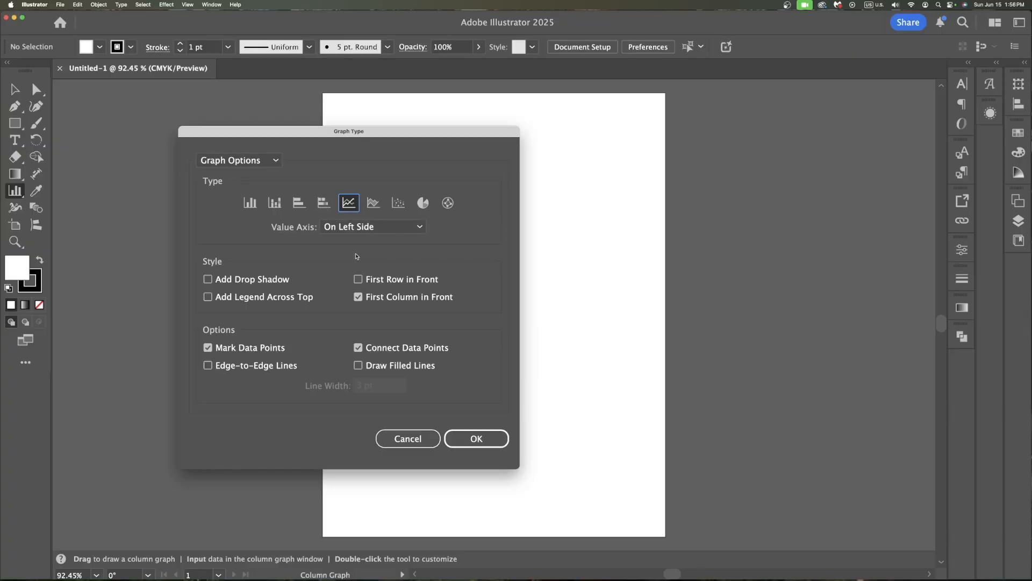
Step: Switch the Graph Type dialog from Graph Options to the Value Axis page
{"action": "left_click", "coordinate": [239, 160]}
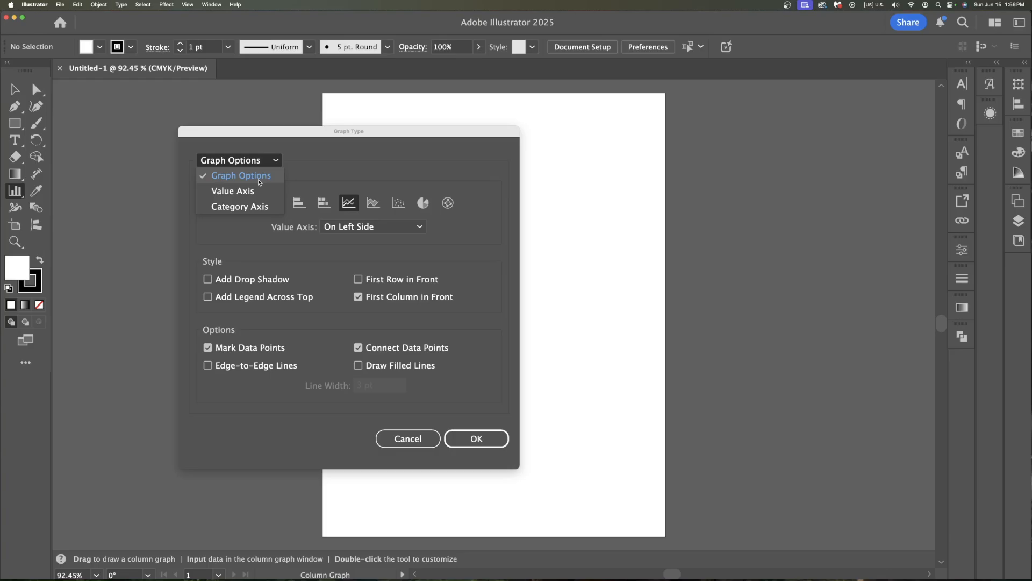
{"action": "mouse_move", "coordinate": [233, 190]}
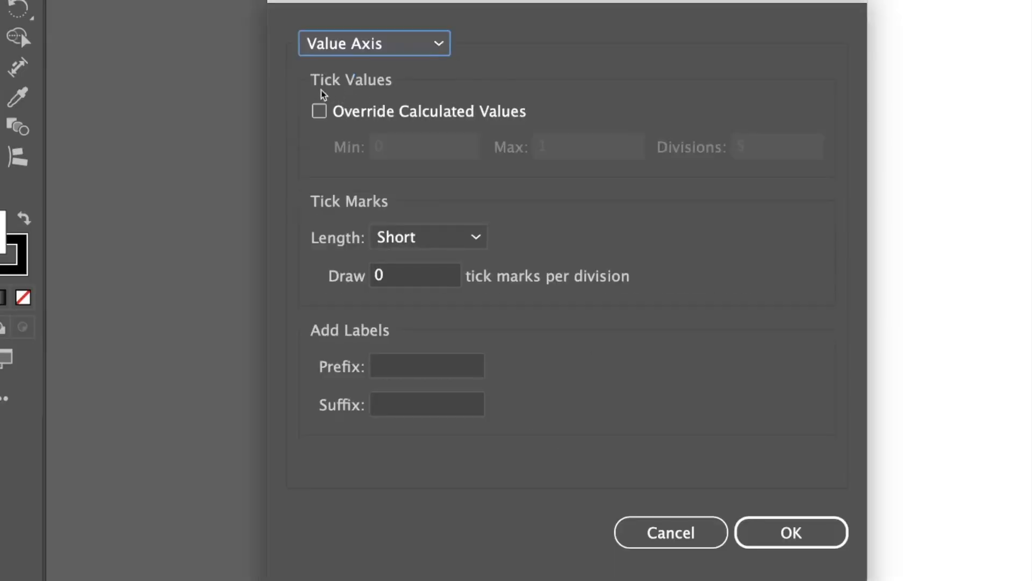
{"action": "mouse_move", "coordinate": [631, 205]}
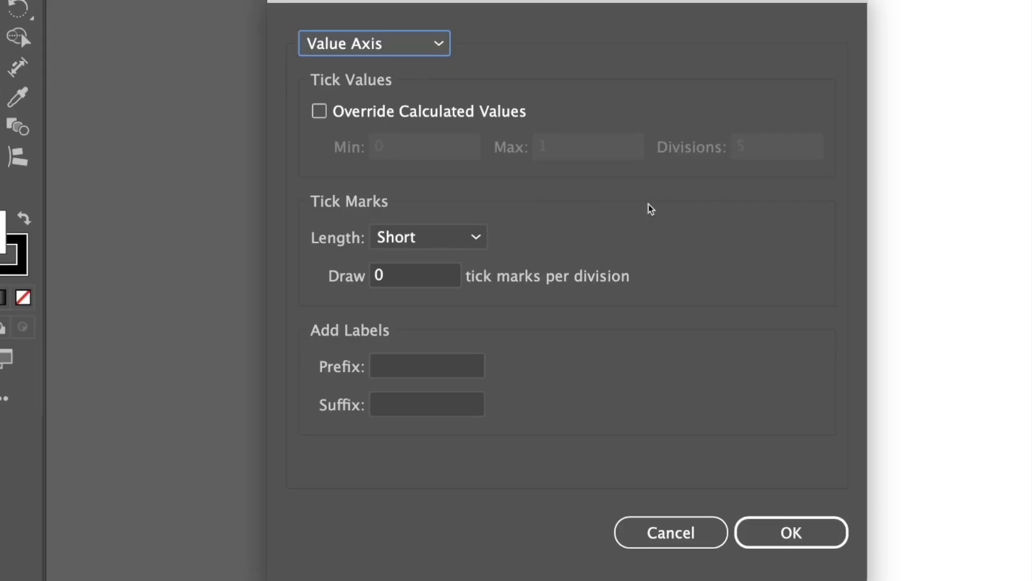
{"action": "mouse_move", "coordinate": [415, 142]}
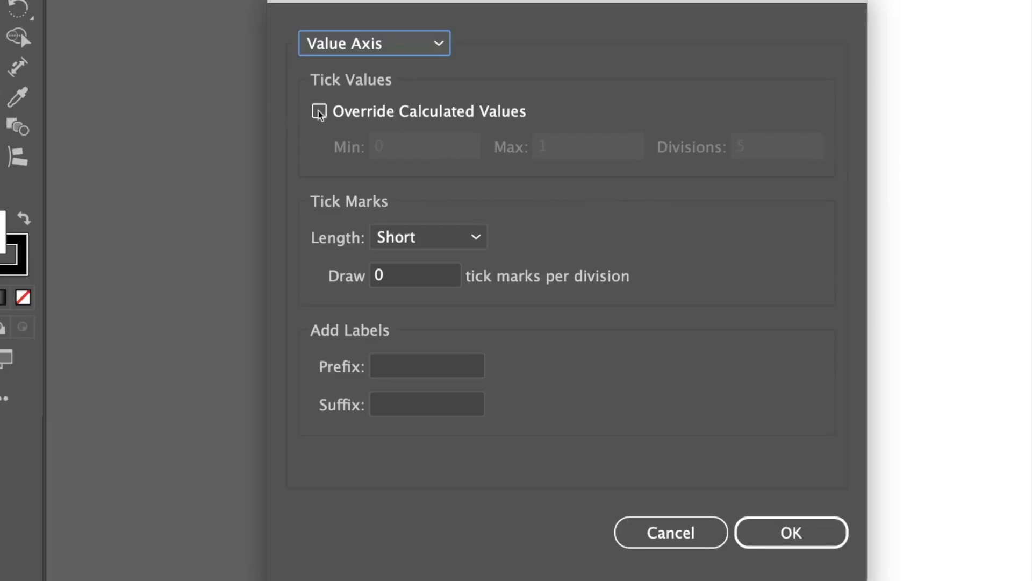
Step: Override the calculated axis with Min 0, Max 100, 10 divisions and Full Width tick marks
{"action": "left_click", "coordinate": [318, 111]}
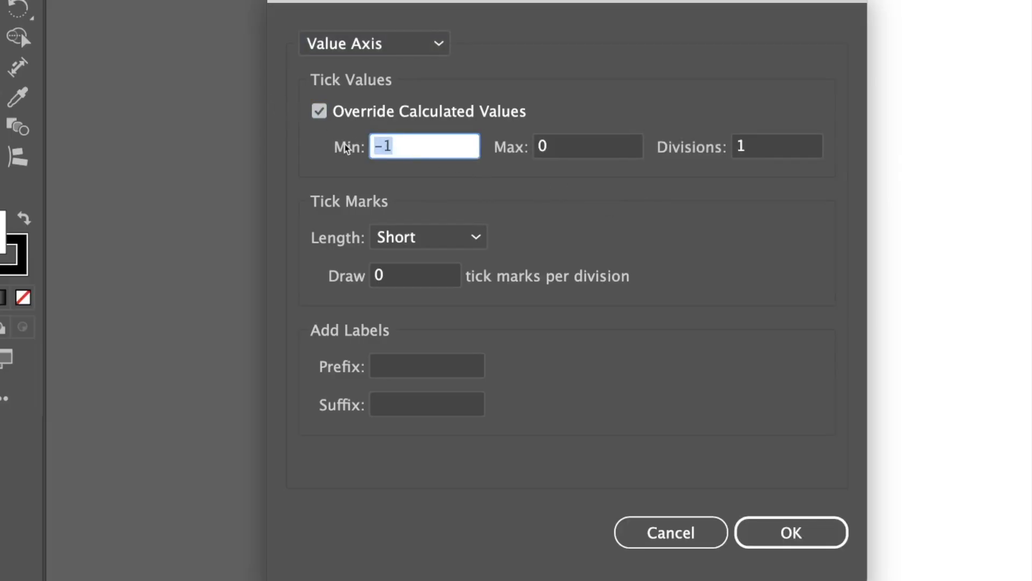
{"action": "type", "text": "0"}
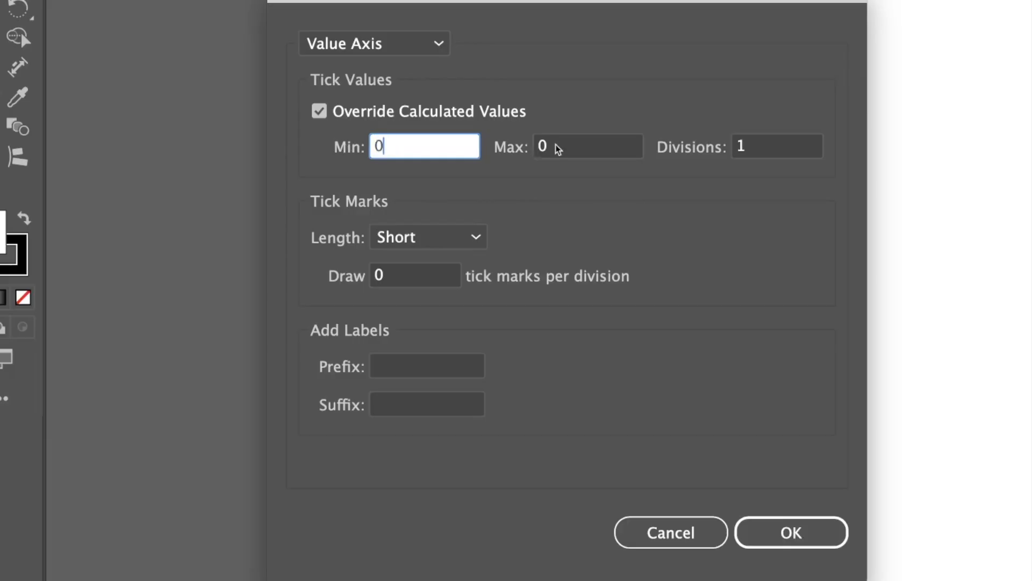
{"action": "left_click", "coordinate": [586, 145]}
{"action": "type", "text": "100"}
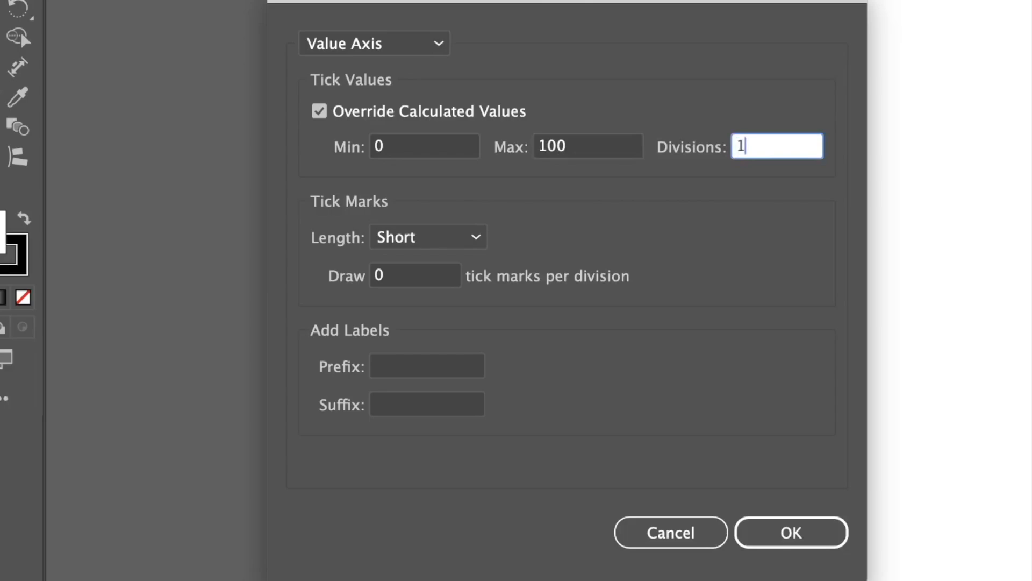
{"action": "left_click", "coordinate": [427, 236]}
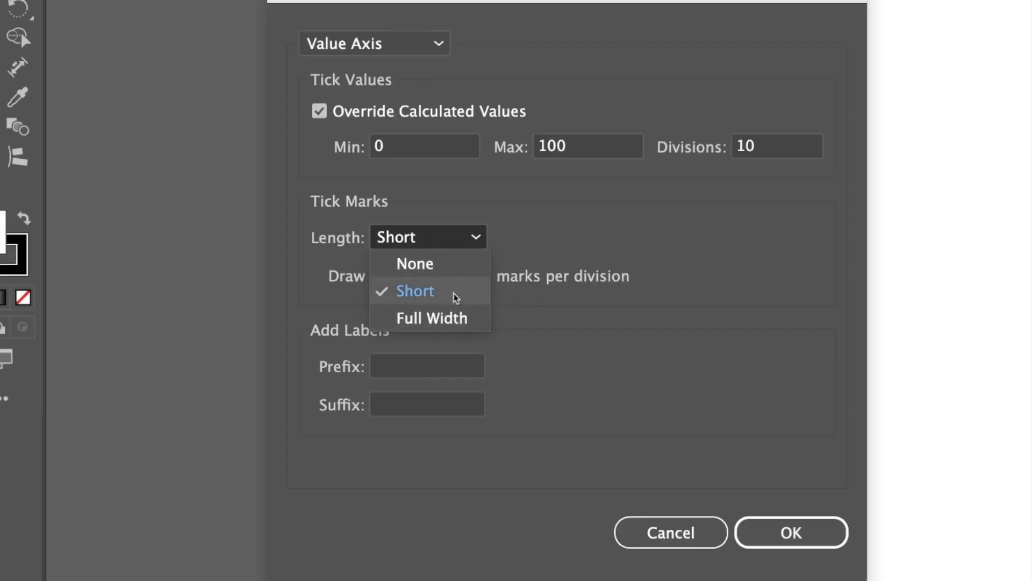
{"action": "mouse_move", "coordinate": [451, 300]}
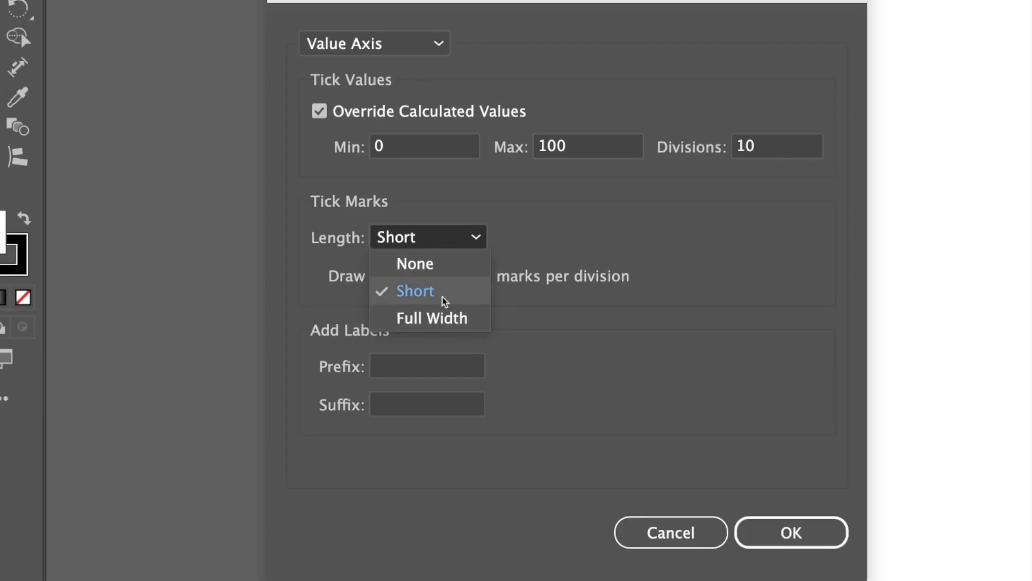
{"action": "mouse_move", "coordinate": [461, 326]}
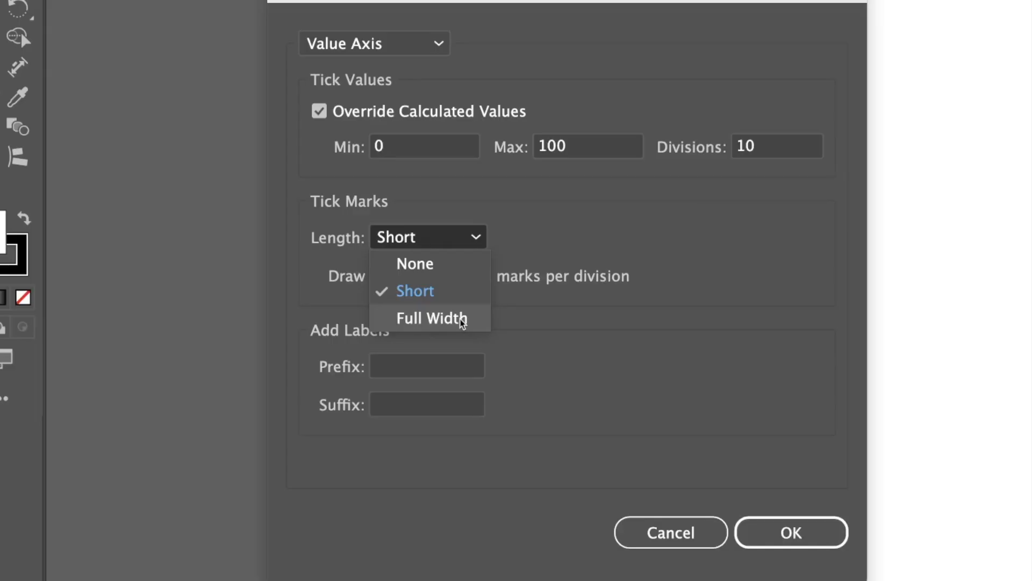
{"action": "left_click", "coordinate": [432, 318]}
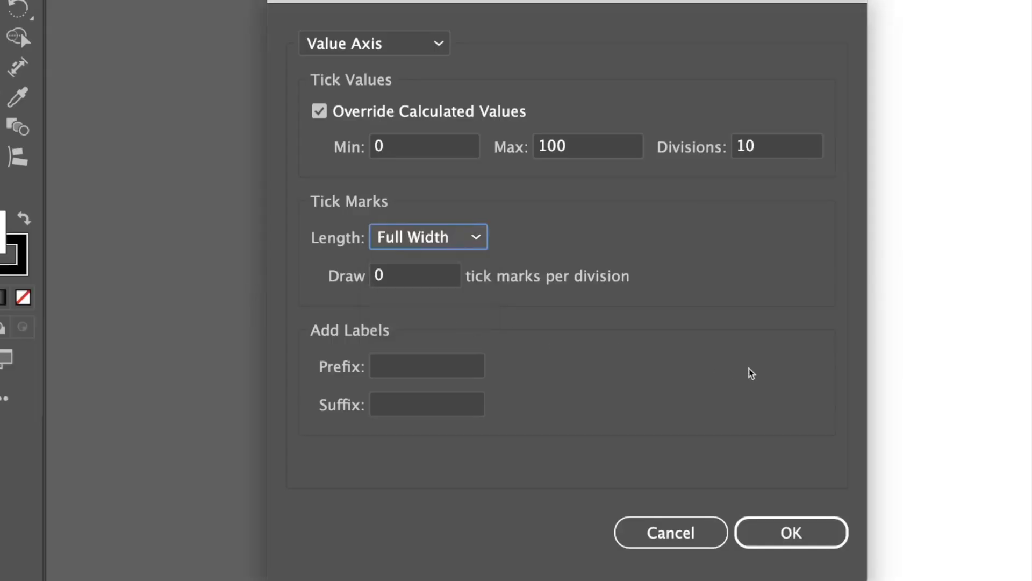
{"action": "left_click", "coordinate": [374, 43]}
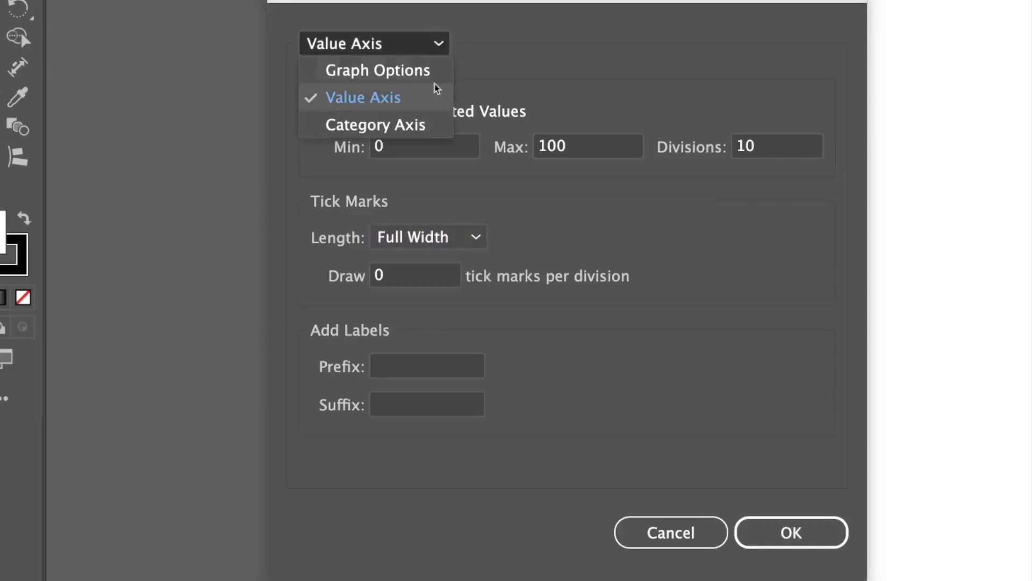
Step: Keep short category-axis ticks, confirm the settings and drag out the line graph's size on the artboard
{"action": "left_click", "coordinate": [375, 124]}
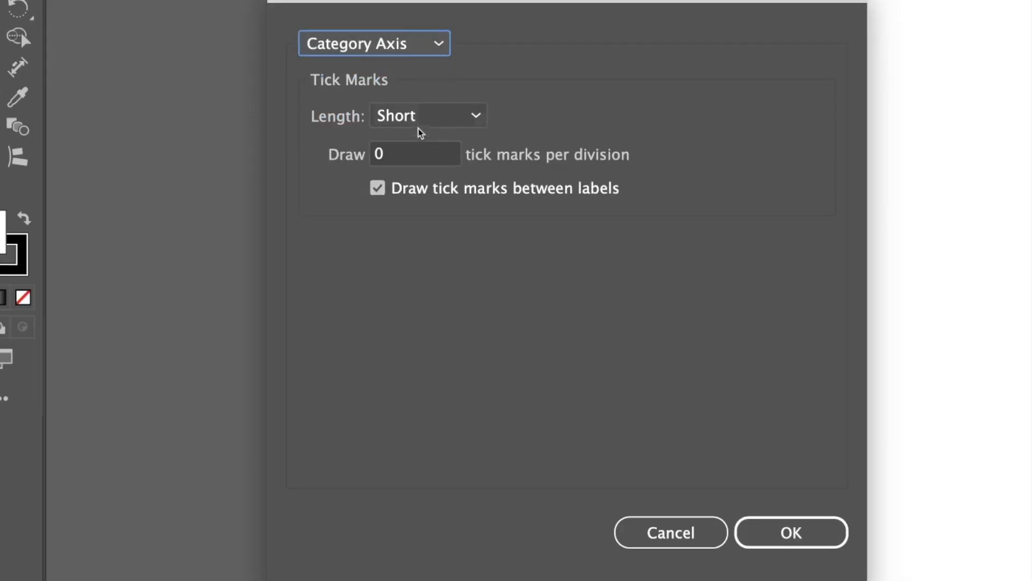
{"action": "mouse_move", "coordinate": [489, 120]}
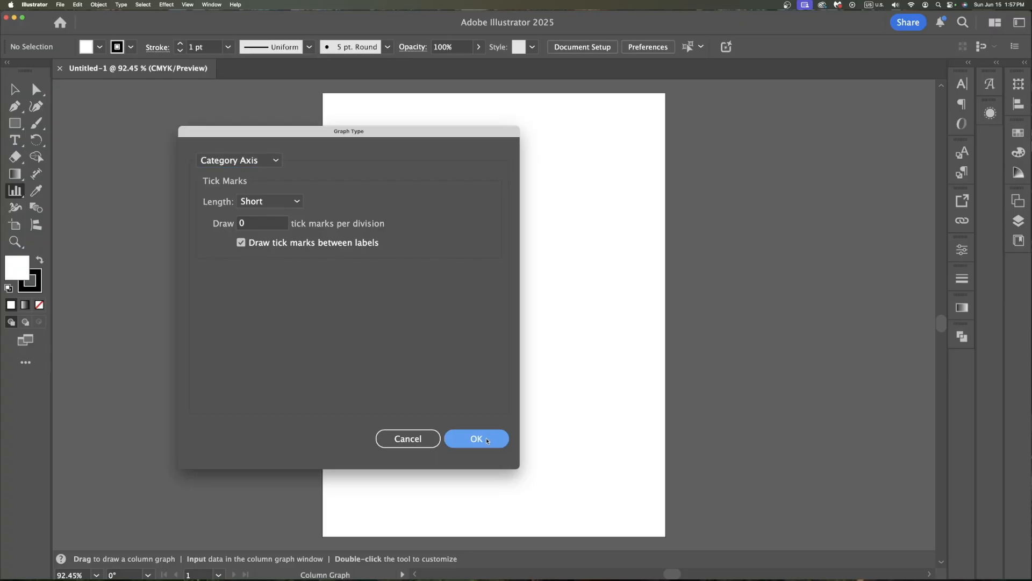
{"action": "left_click", "coordinate": [476, 439]}
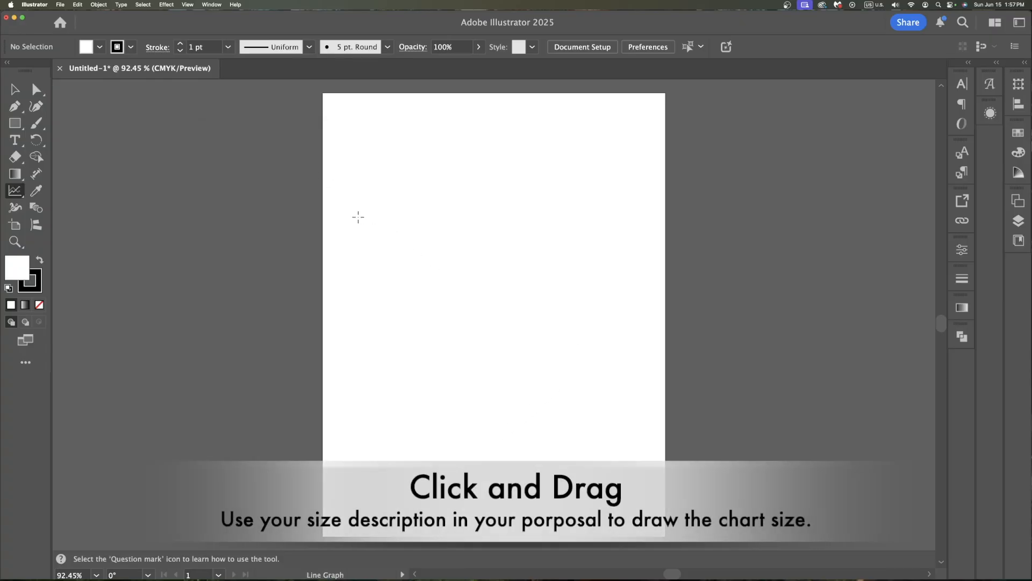
{"action": "left_click_drag", "start_coordinate": [357, 216], "coordinate": [593, 422]}
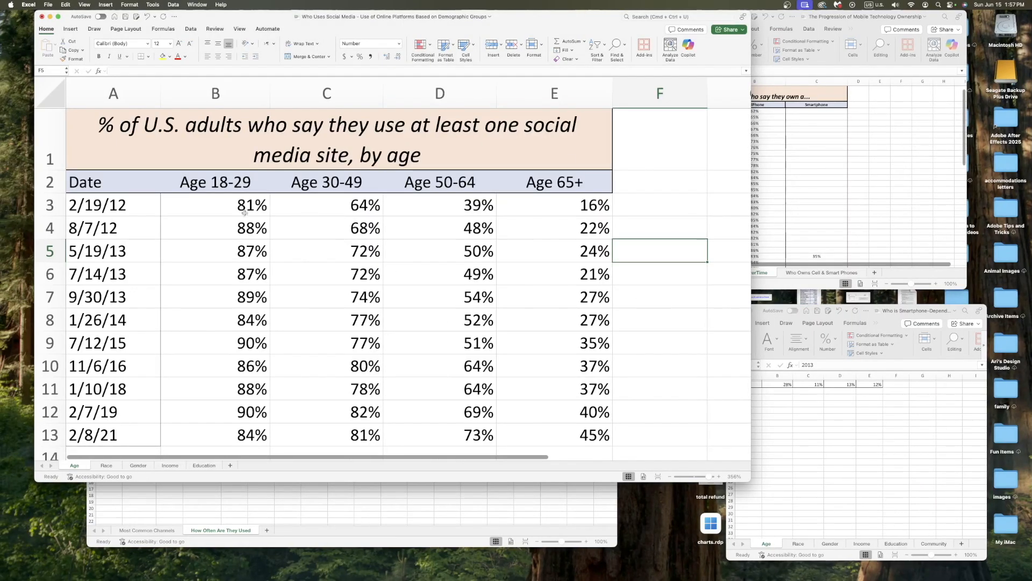
{"action": "mouse_move", "coordinate": [479, 351]}
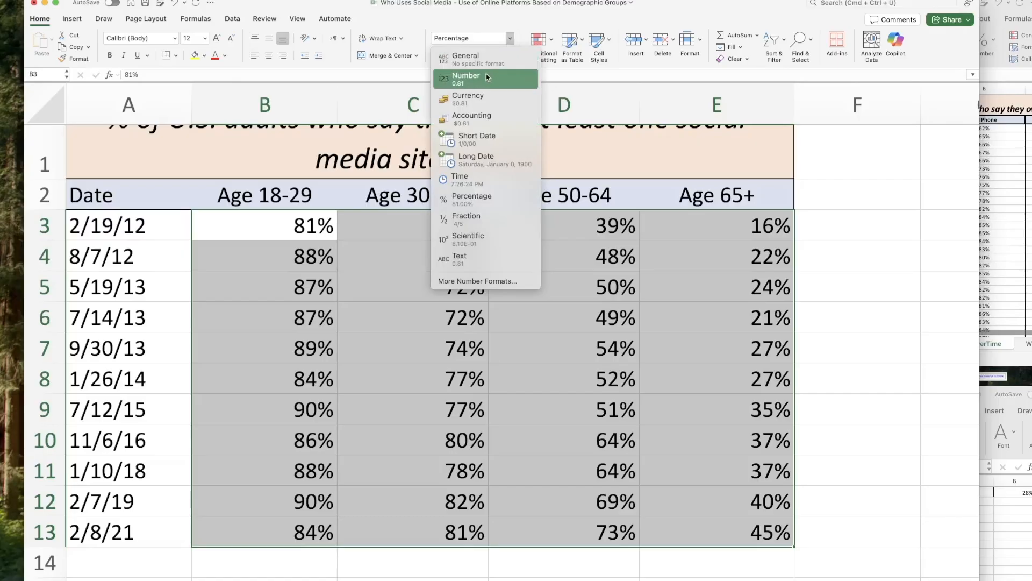
Step: Show the B3:E13 age values as two-decimal percentages like 81.00%, then select F4
{"action": "left_click", "coordinate": [466, 75]}
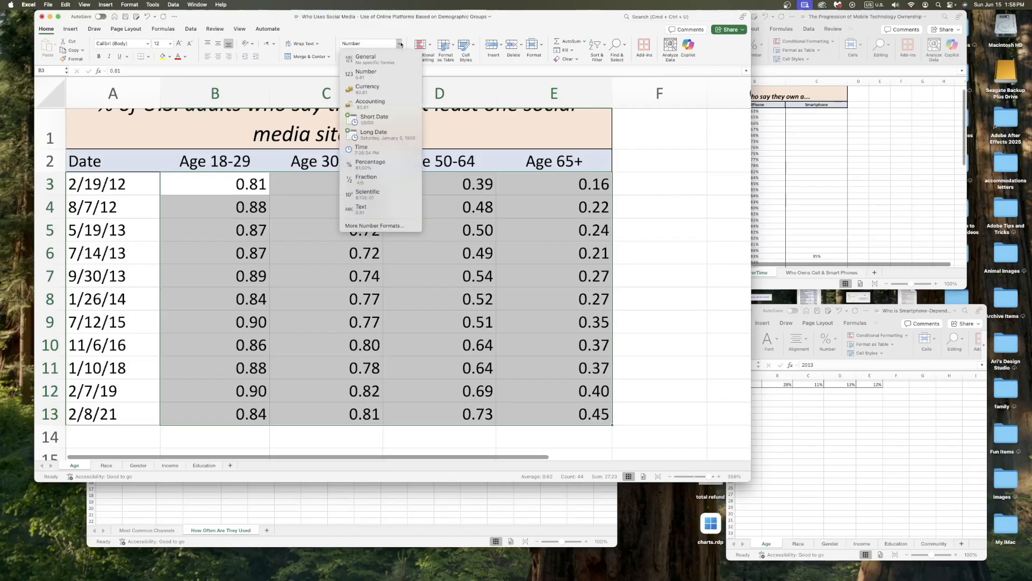
{"action": "left_click", "coordinate": [370, 163]}
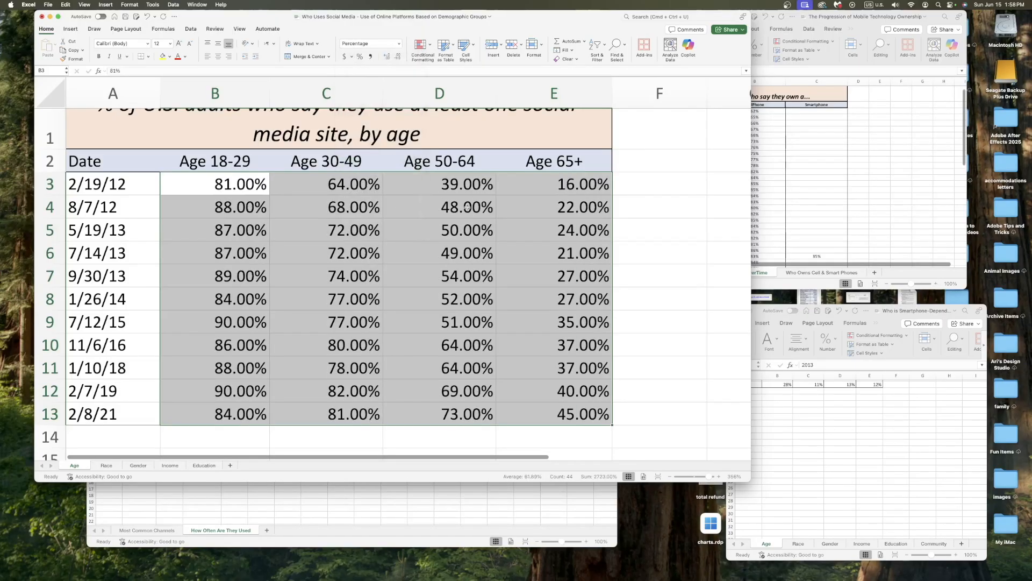
{"action": "left_click", "coordinate": [658, 206]}
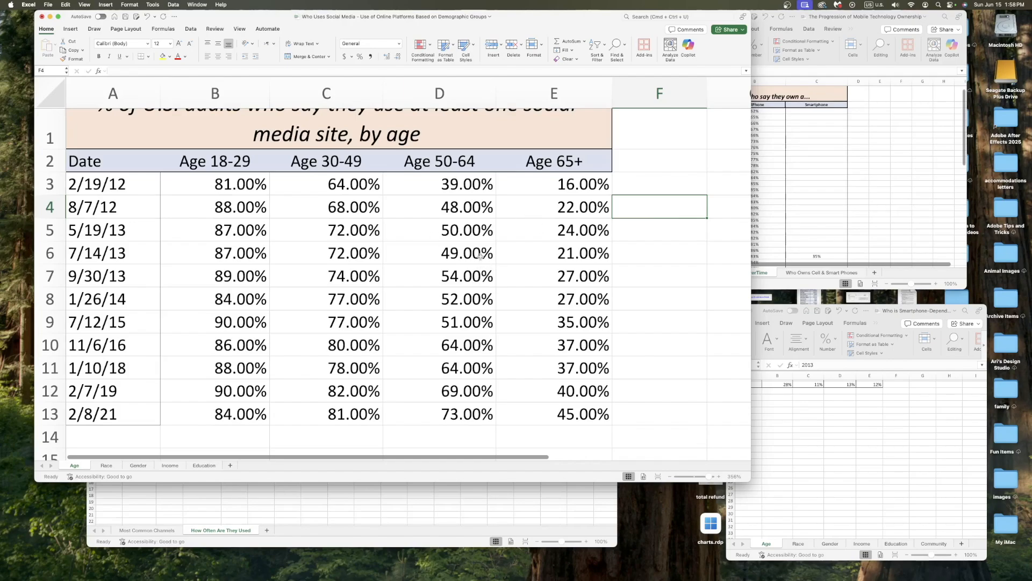
Step: Enter 100 in F4 and Paste Special > Multiply it onto B3:E13 so shares read 81.00, 64.00
{"action": "type", "text": "1"}
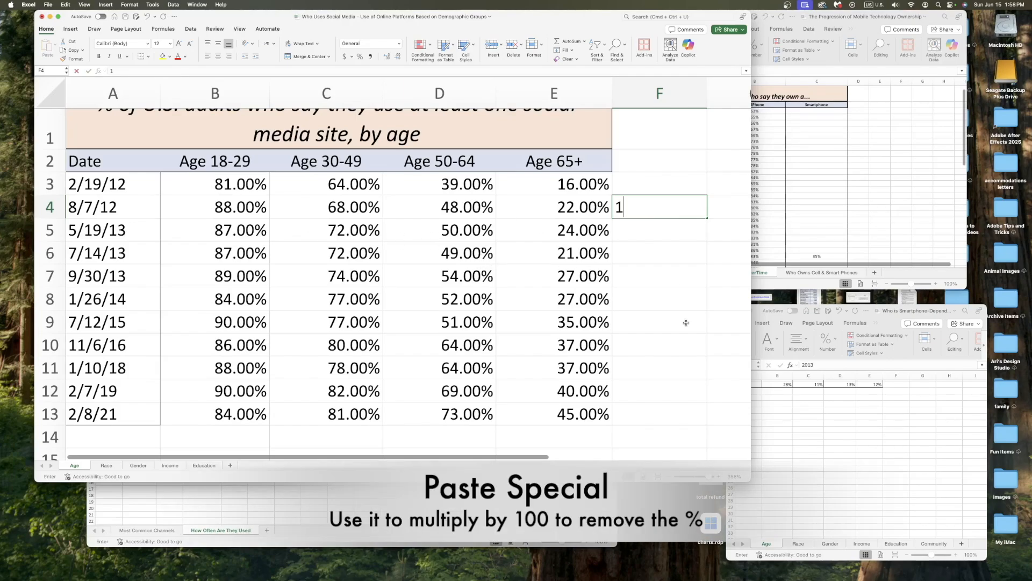
{"action": "type", "text": "00.00"}
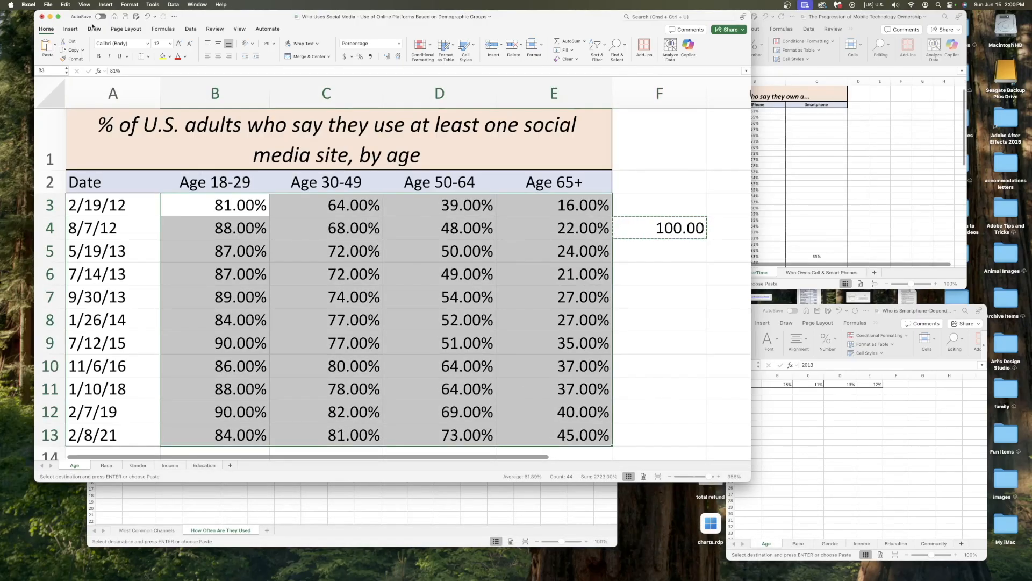
{"action": "left_click", "coordinate": [64, 4]}
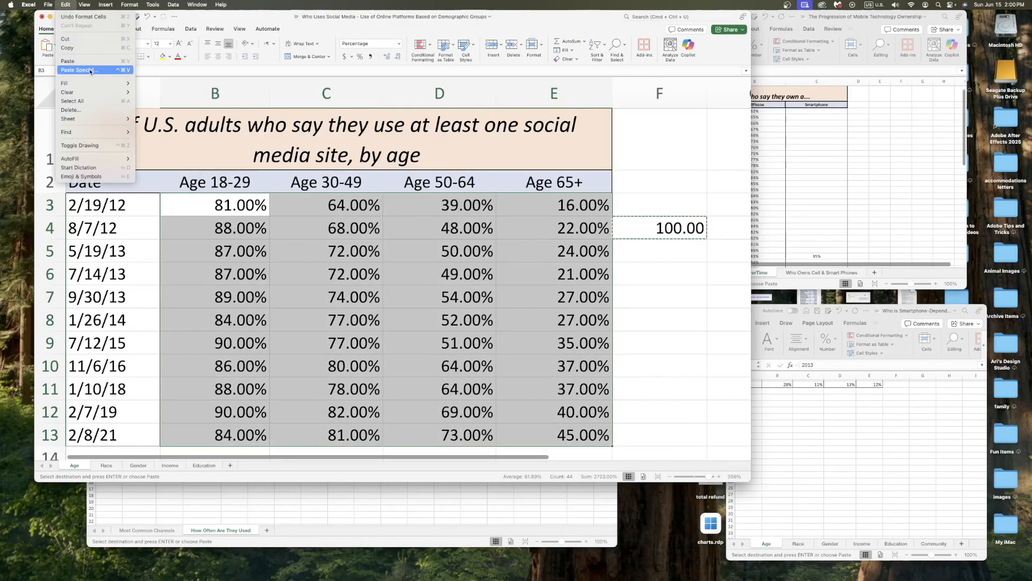
{"action": "left_click", "coordinate": [77, 70]}
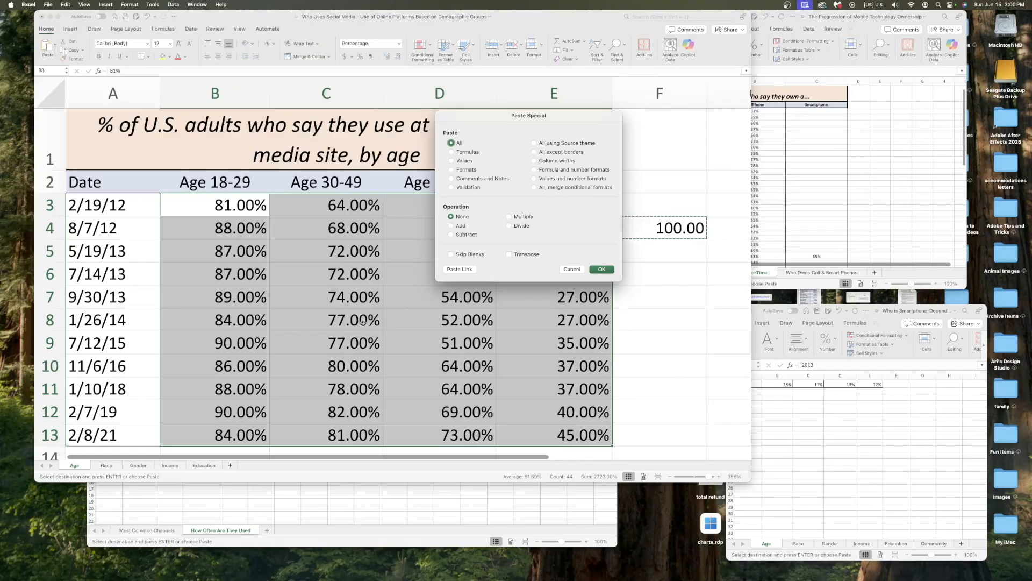
{"action": "left_click", "coordinate": [509, 217]}
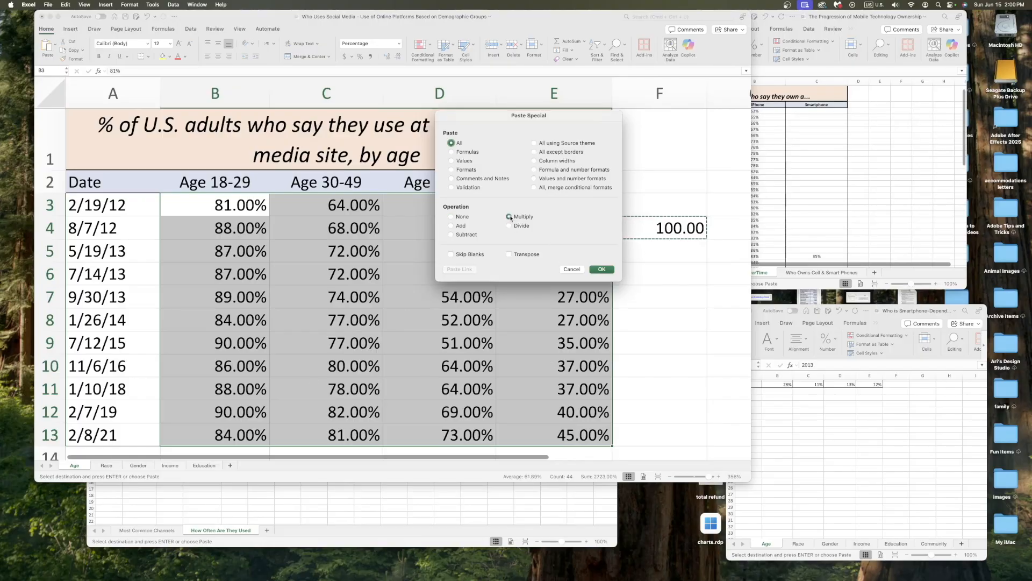
{"action": "left_click", "coordinate": [509, 216]}
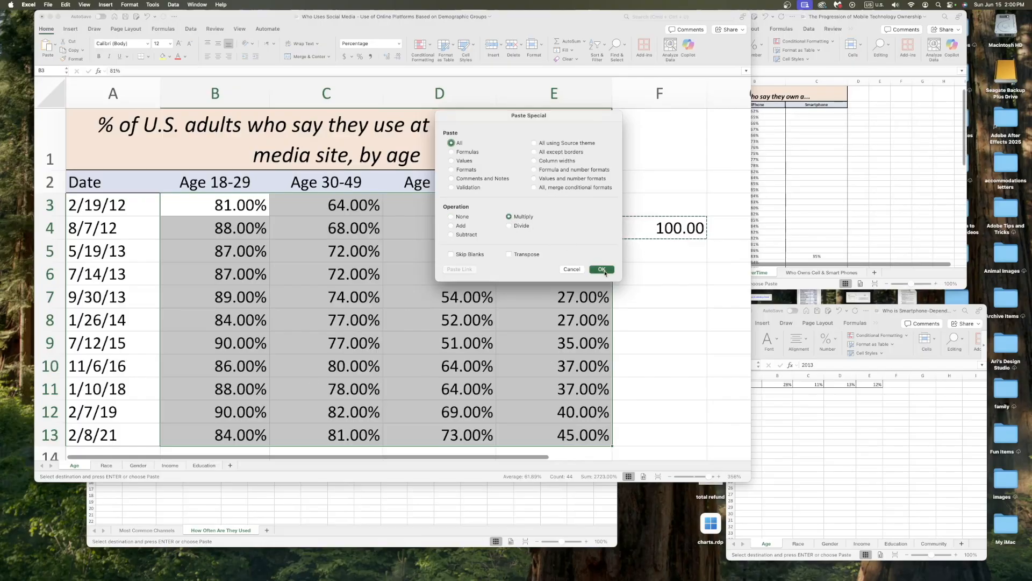
{"action": "left_click", "coordinate": [600, 269]}
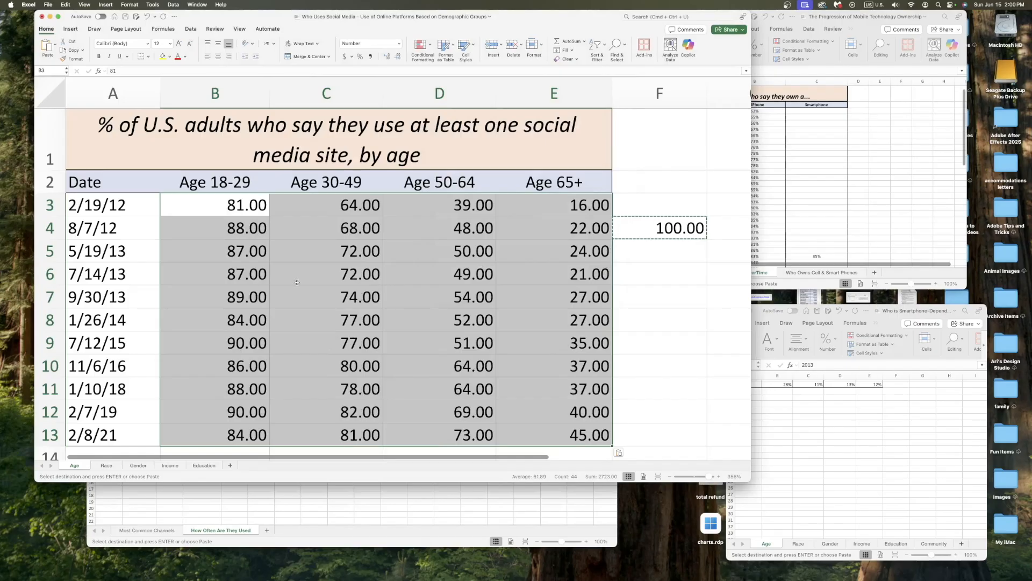
{"action": "mouse_move", "coordinate": [500, 325]}
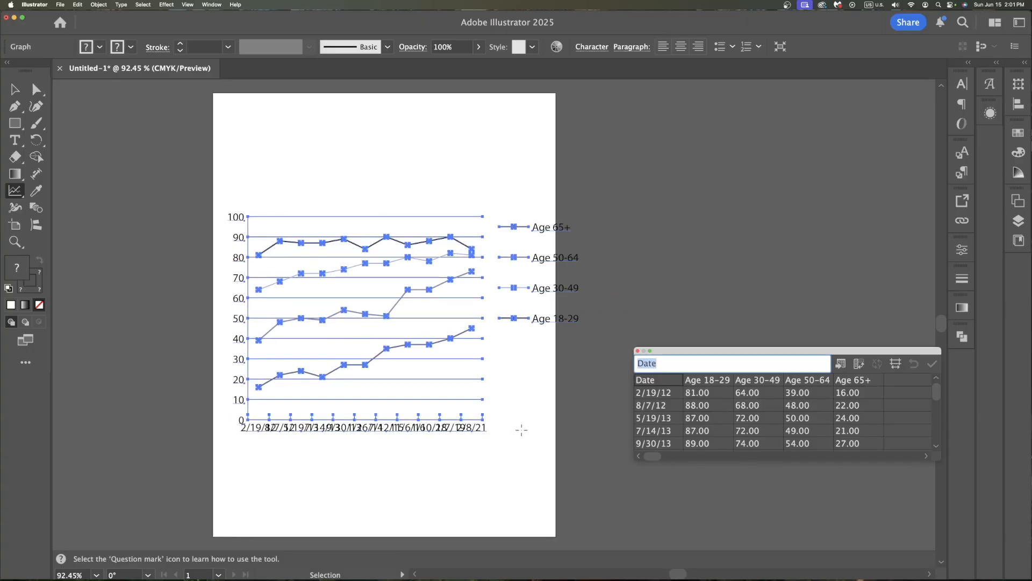
{"action": "mouse_move", "coordinate": [518, 351]}
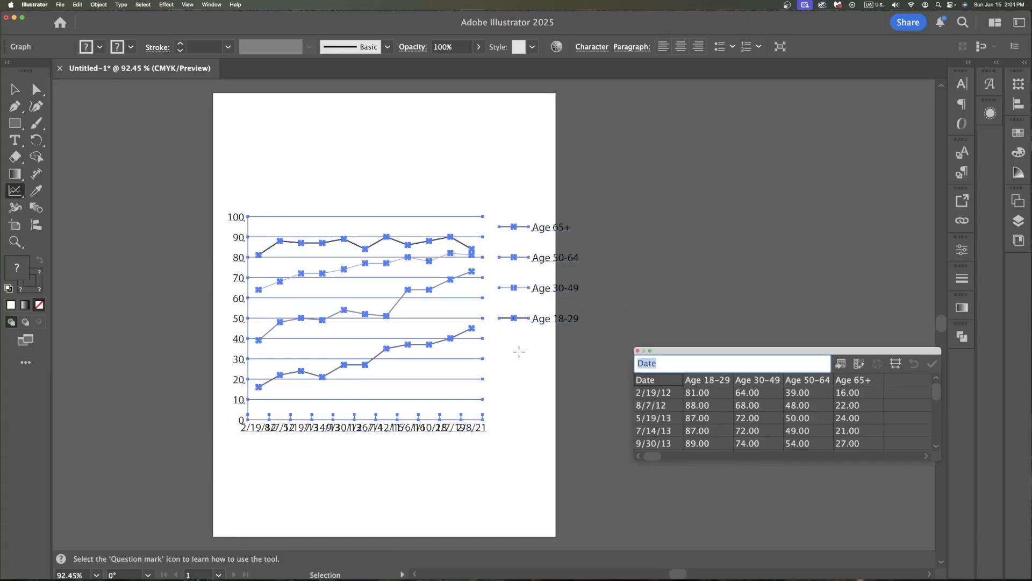
{"action": "mouse_move", "coordinate": [605, 327]}
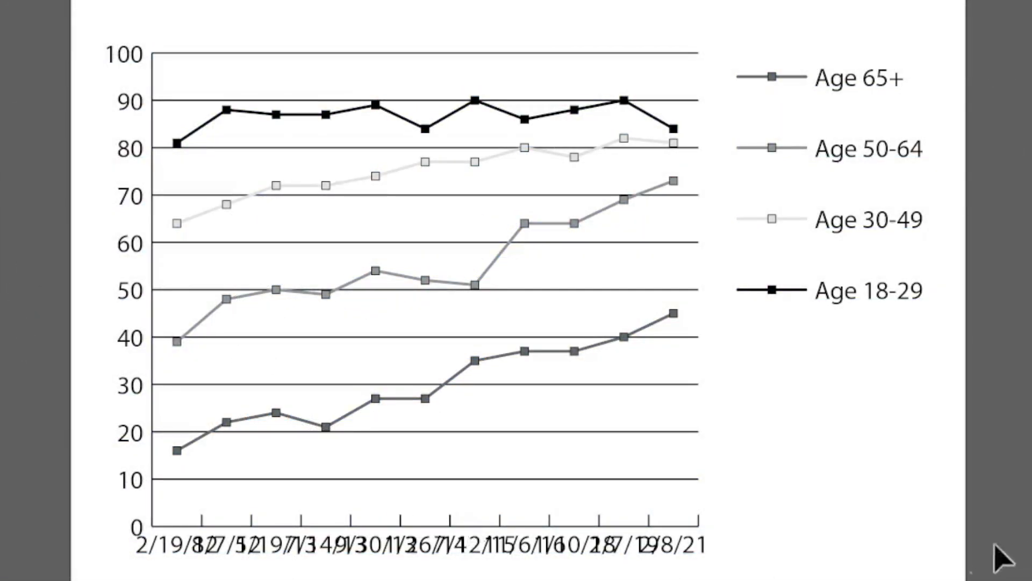
{"action": "mouse_move", "coordinate": [896, 164]}
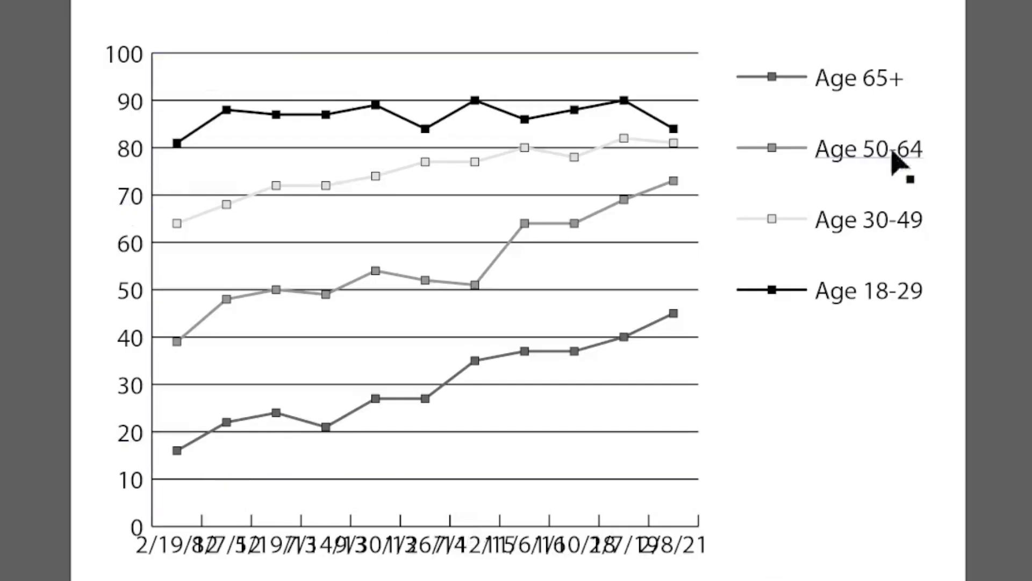
{"action": "mouse_move", "coordinate": [896, 162]}
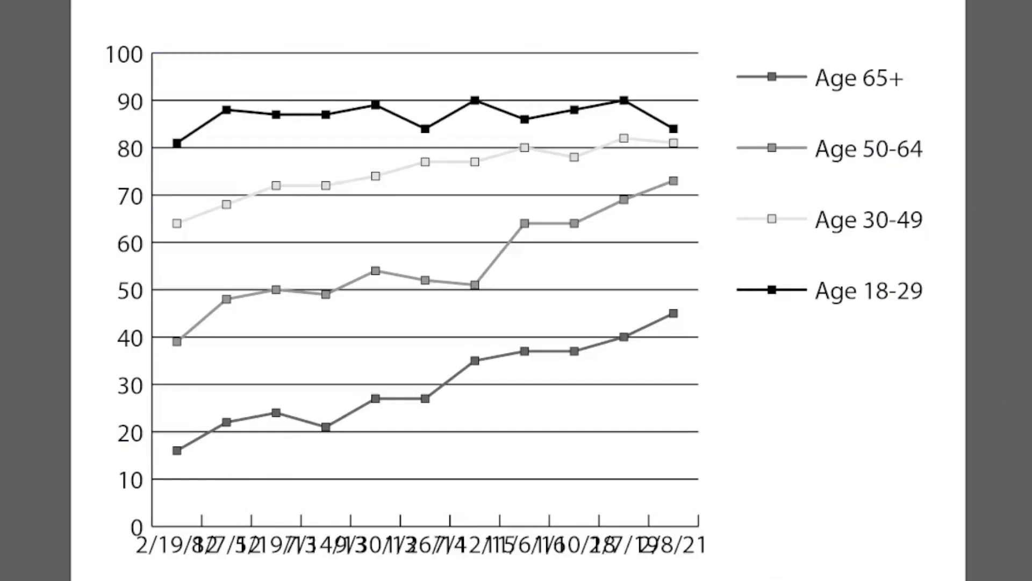